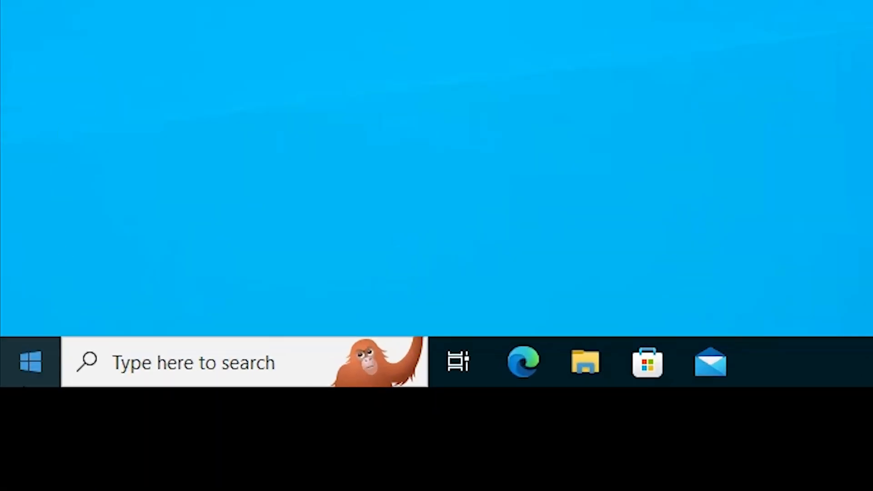
Step: Show the Start menu's Power options with Shut down and Restart
left_click(31, 362)
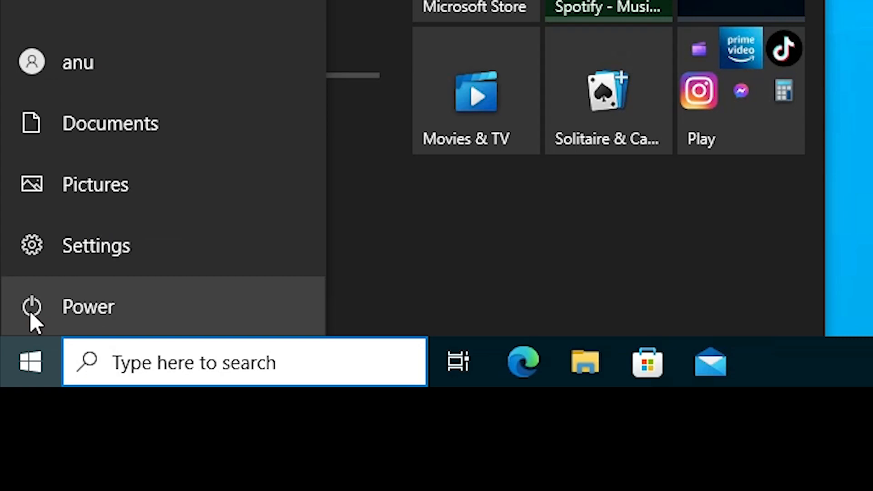
left_click(88, 306)
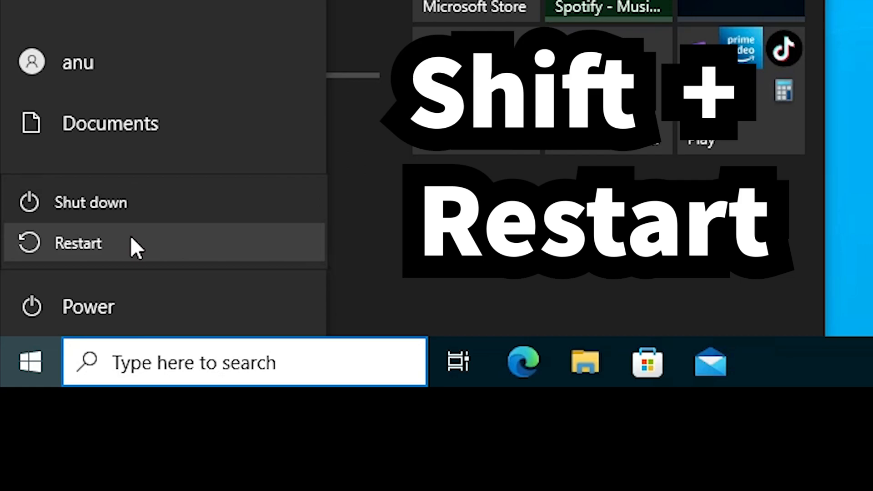
Step: Shift-restart into Windows Recovery and go to Troubleshoot's Advanced options
left_click(77, 243)
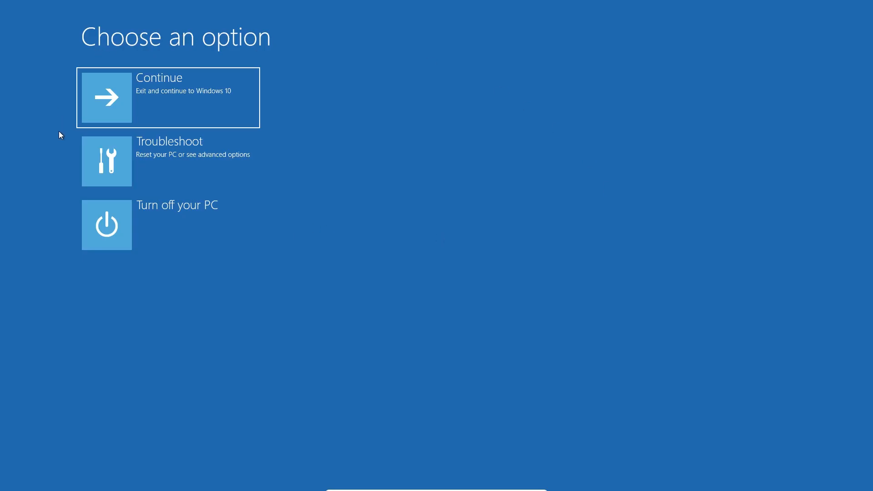
mouse_move(173, 161)
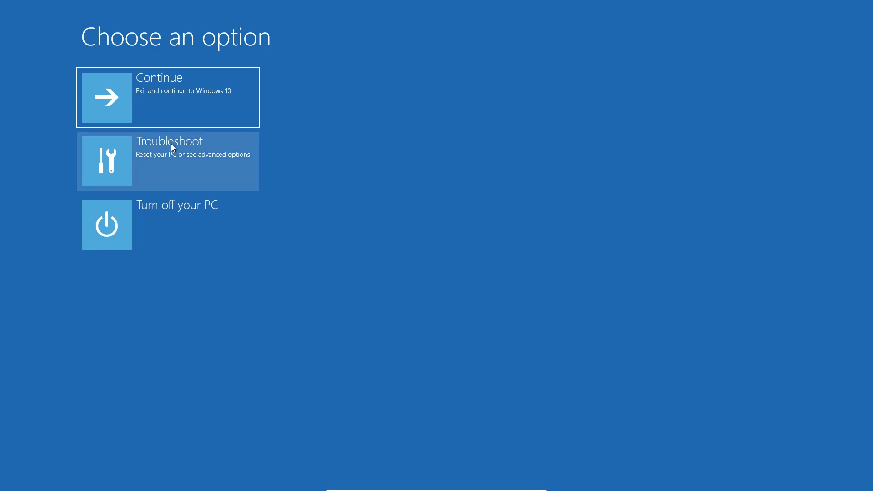
left_click(168, 160)
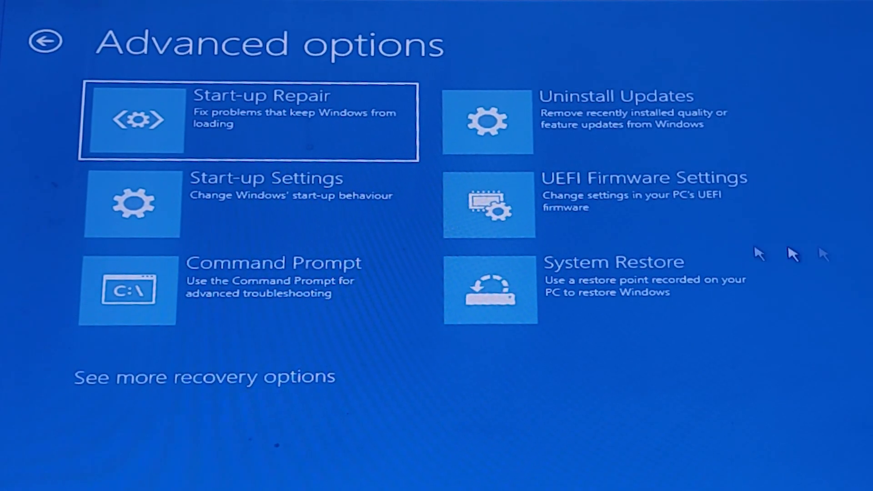
mouse_move(720, 197)
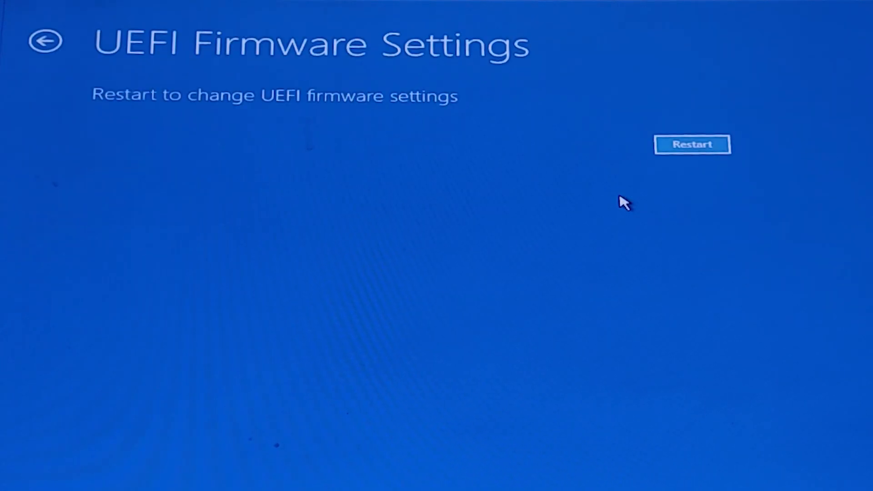
Step: Restart from UEFI Firmware Settings and press DEL to reach ASUS BIOS EZ Mode
left_click(691, 144)
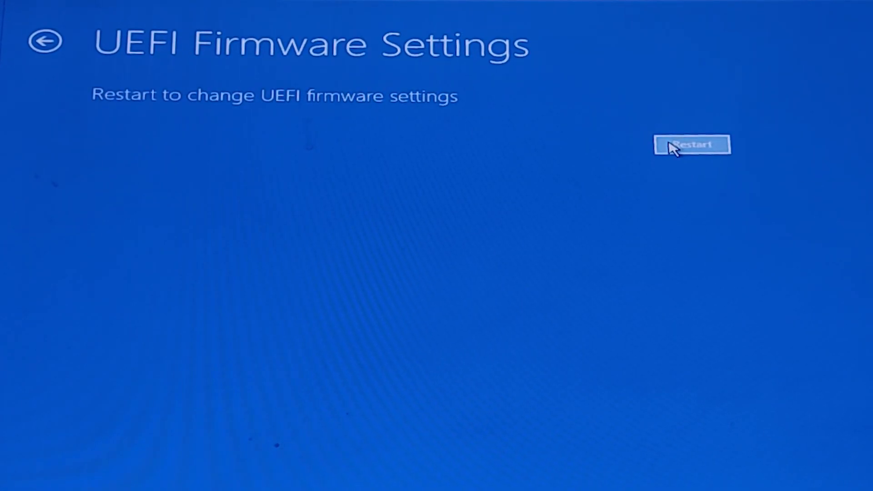
left_click(692, 146)
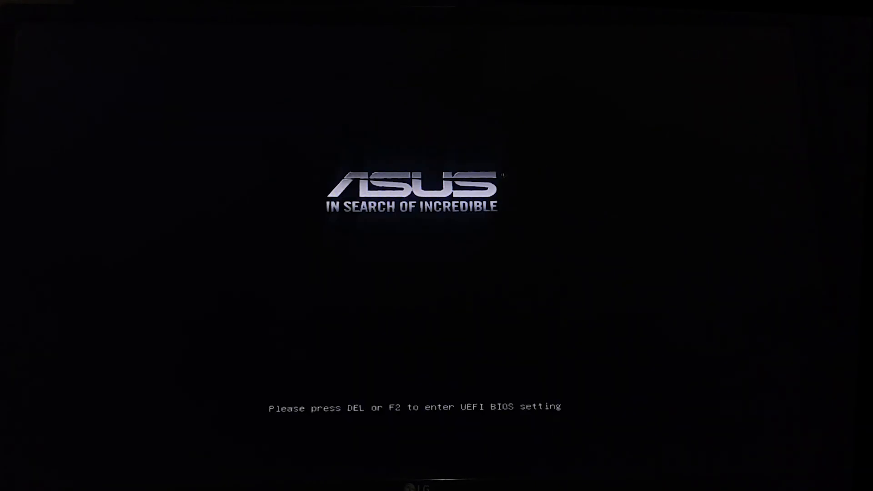
key("del")
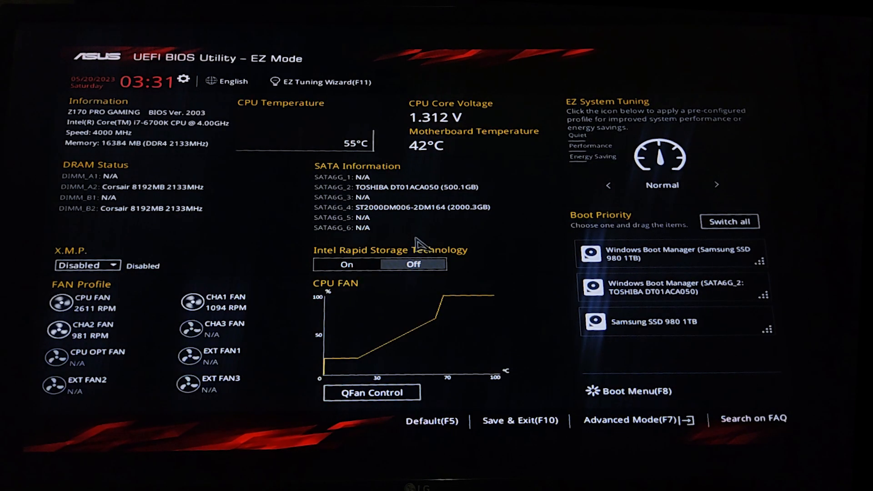